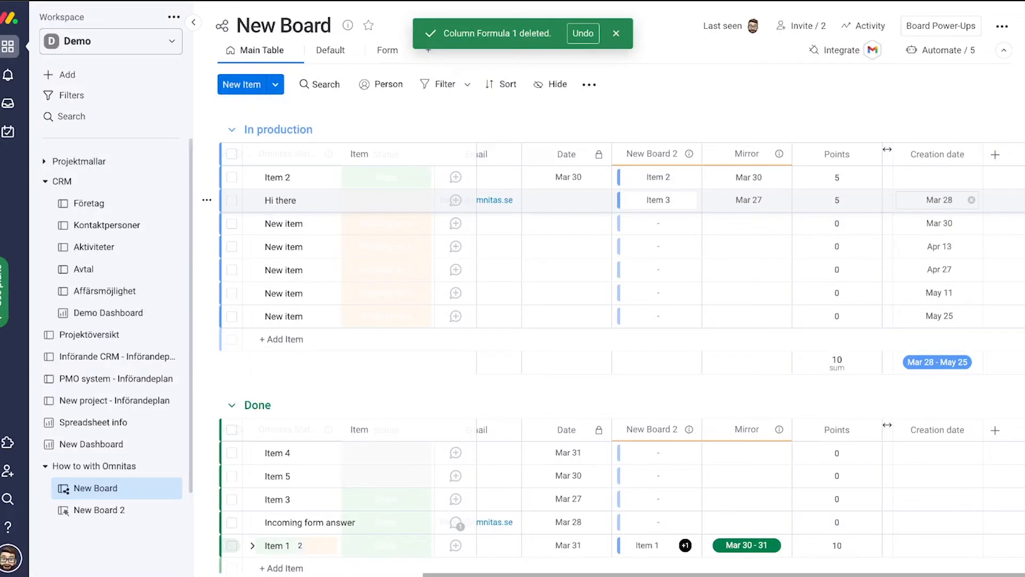
Step: Add a new Formula column, Formula 1, to New Board
click(996, 155)
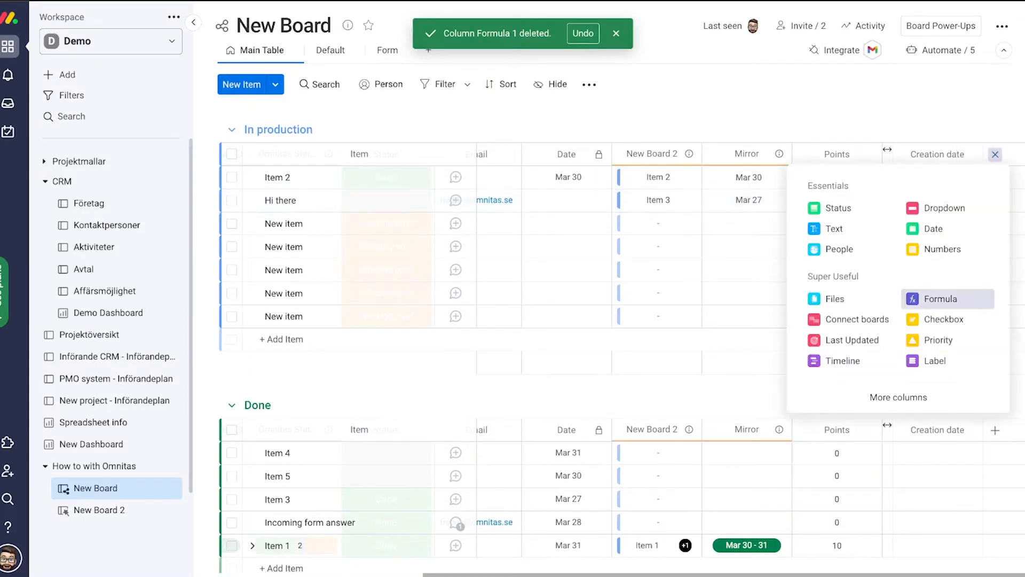
click(941, 299)
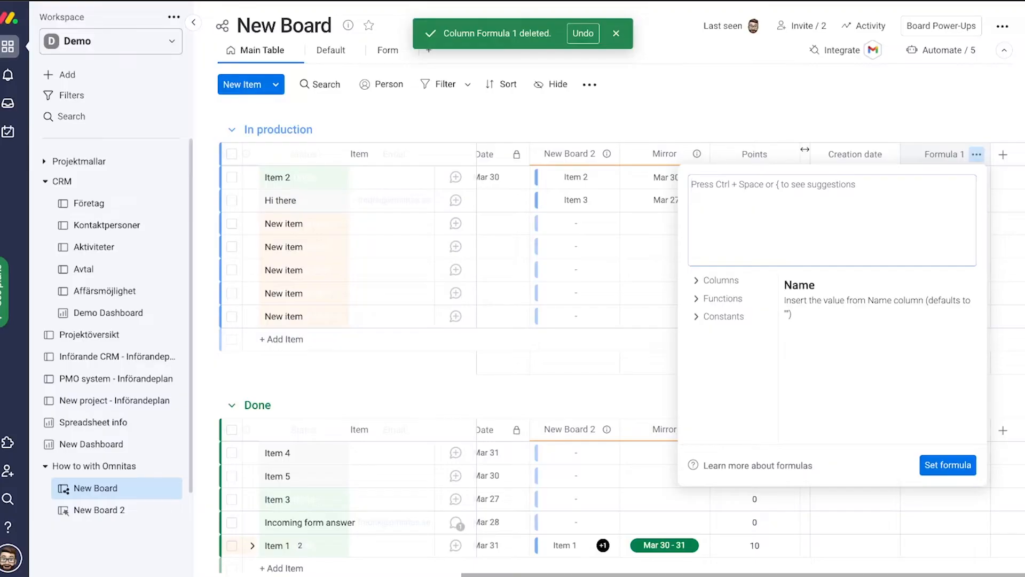
Step: Start the formula IF({Status}="Done","Good" by inserting the Status column reference
text(IF()
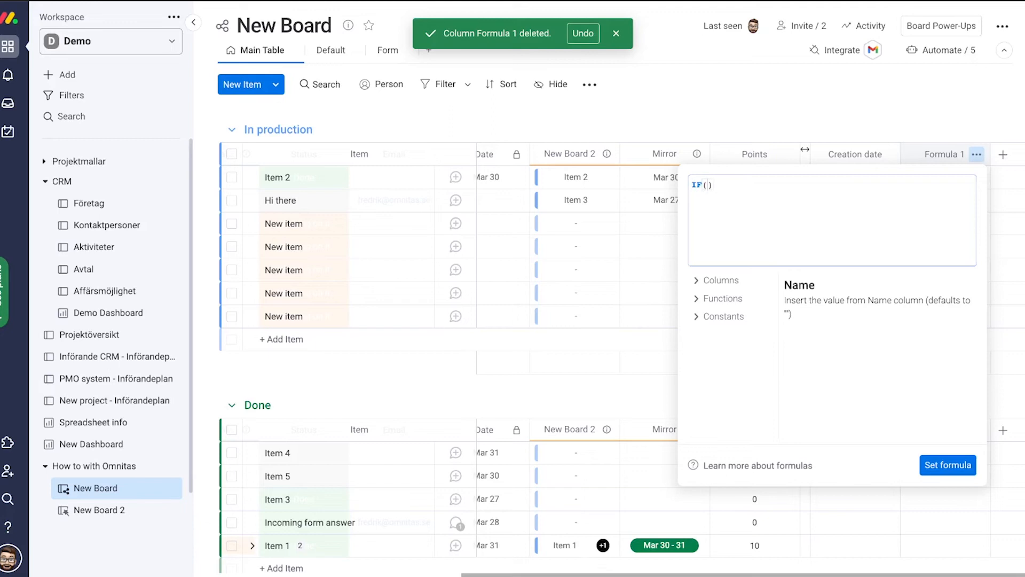
click(720, 280)
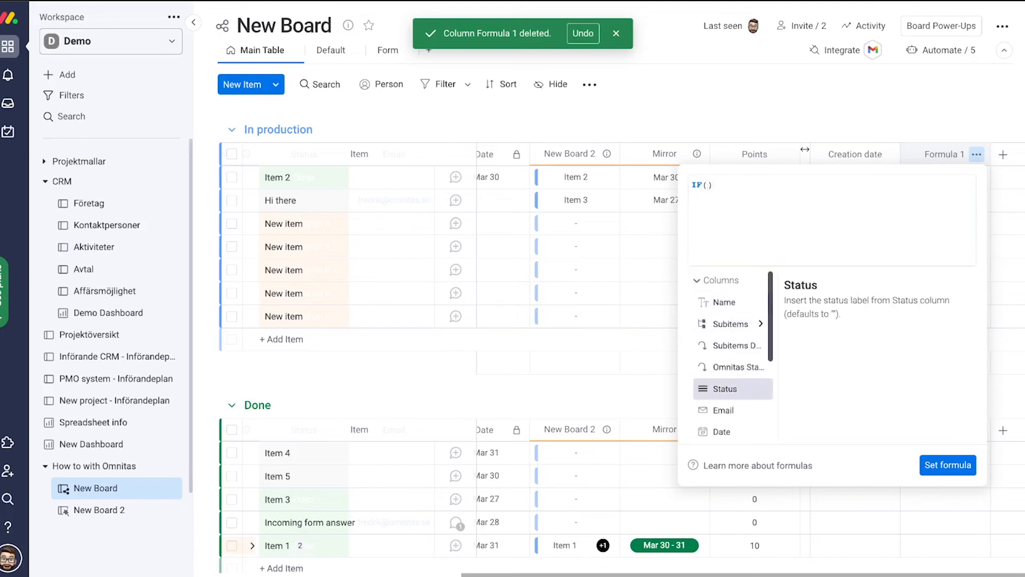
click(723, 389)
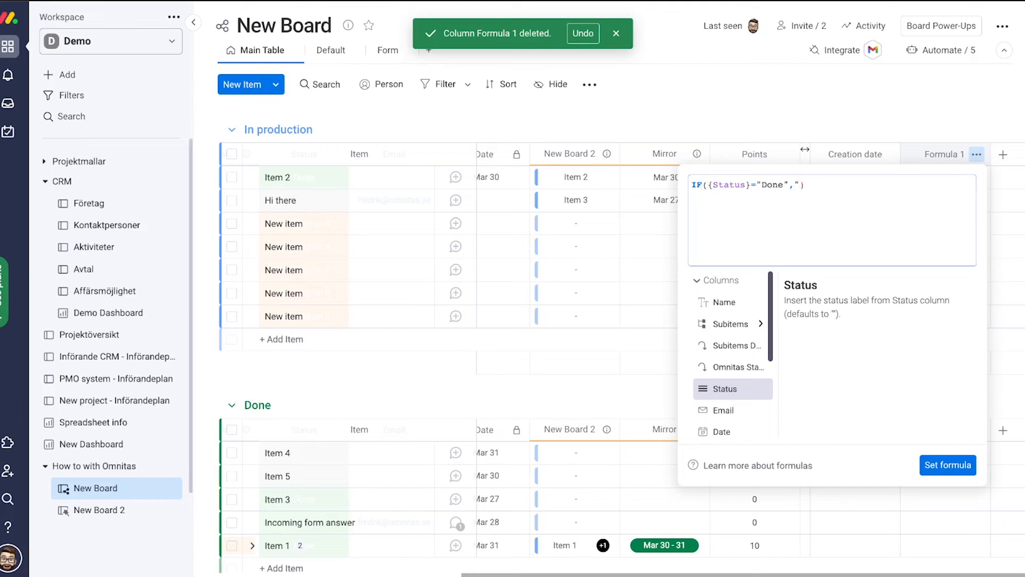
text(Good")
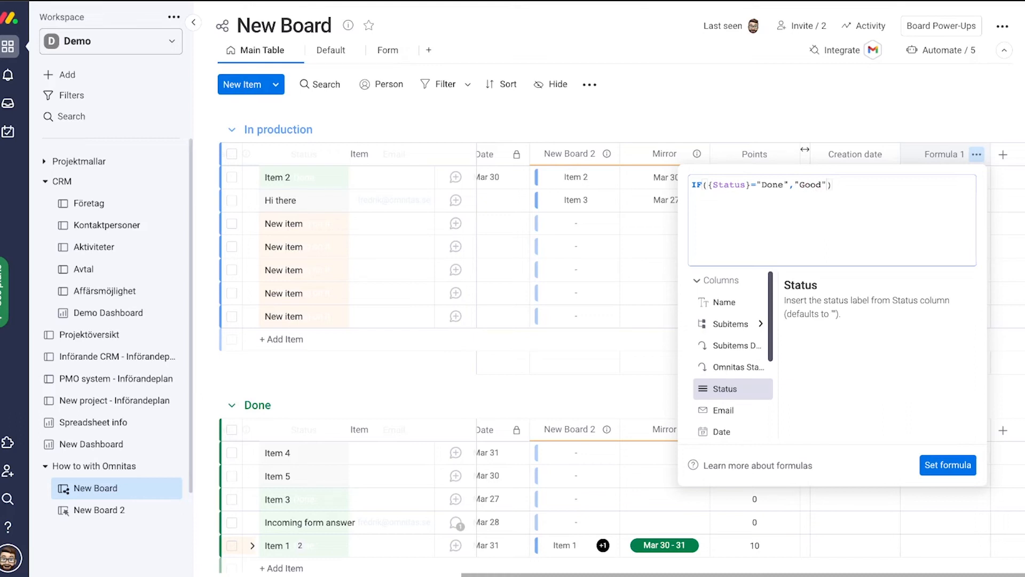
Step: Add the "Bad" fallback, completing IF({Status}="Done","Good","Bad")
text(,")
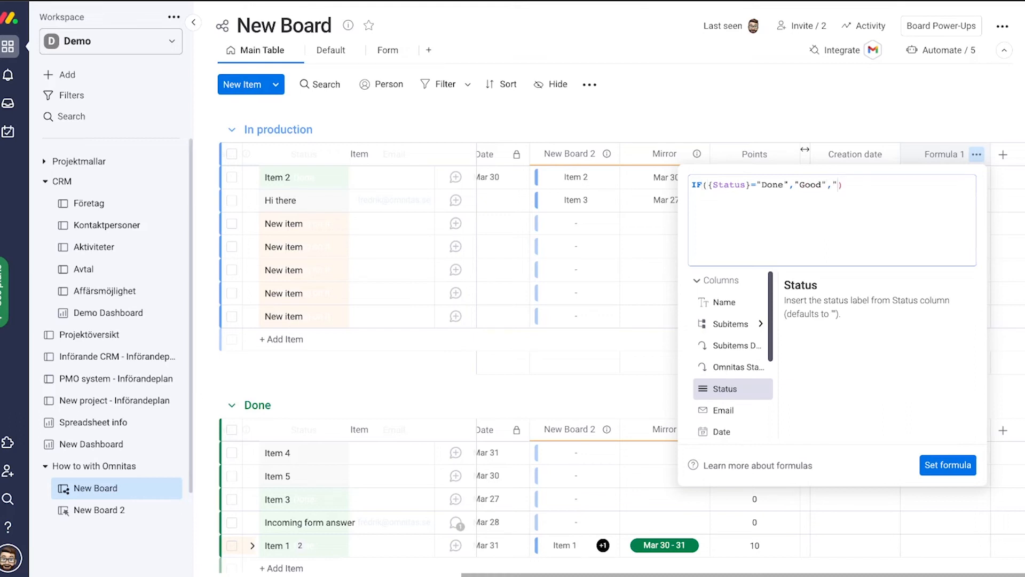
text(Bad)
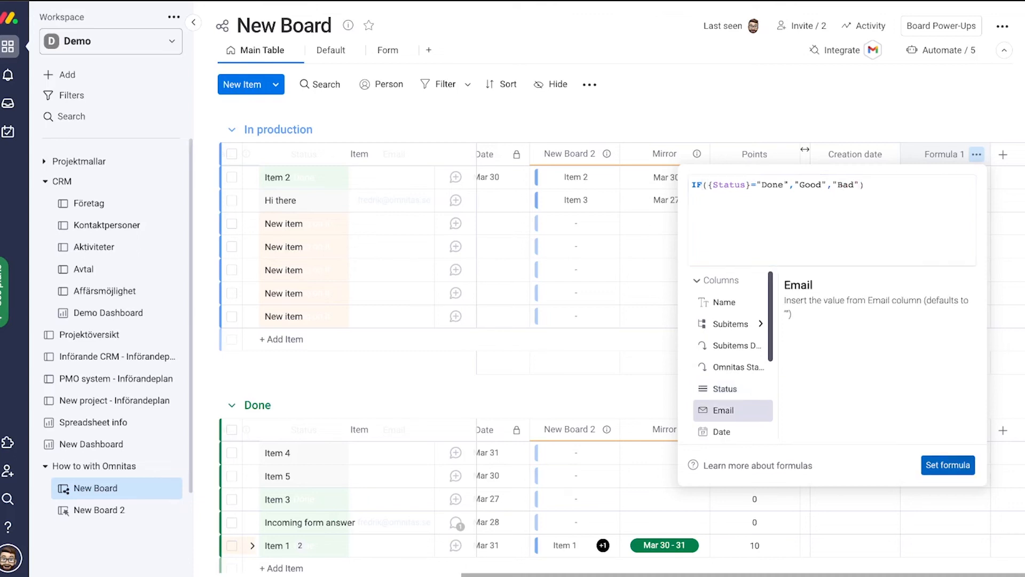
Step: Save the formula and mark the first New item's status as Done
click(947, 465)
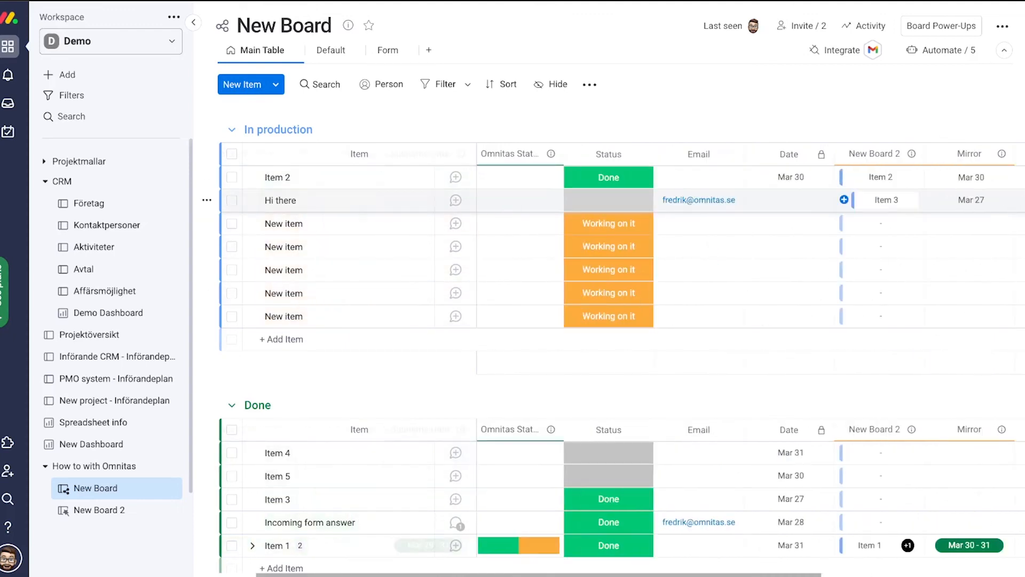
click(607, 223)
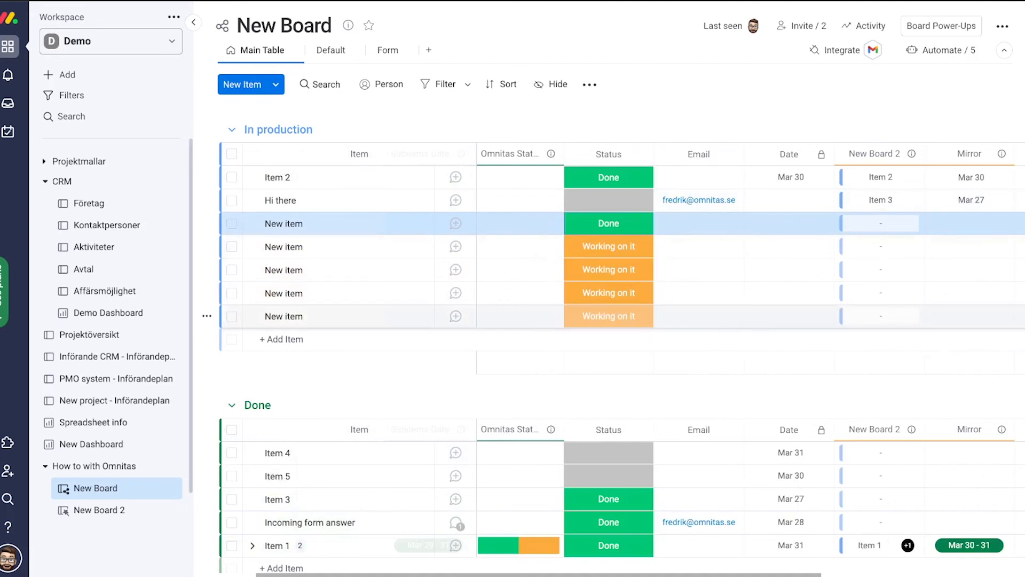